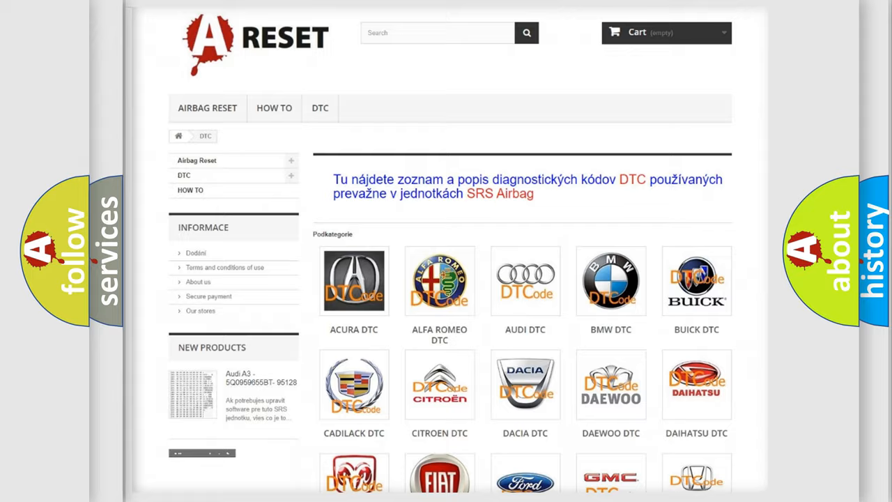
# - Open the Chrysler DTC tile and scroll through its B-series code list starting at B0002
pyautogui.scroll(-3)
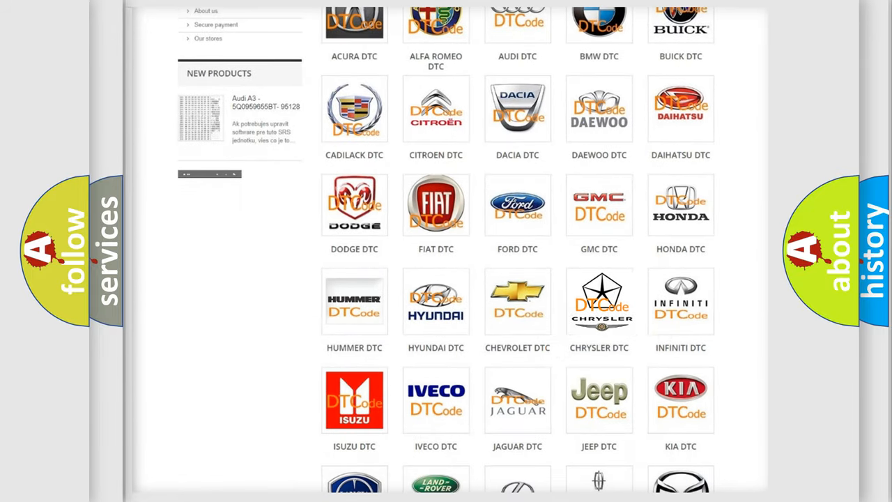
pyautogui.click(599, 301)
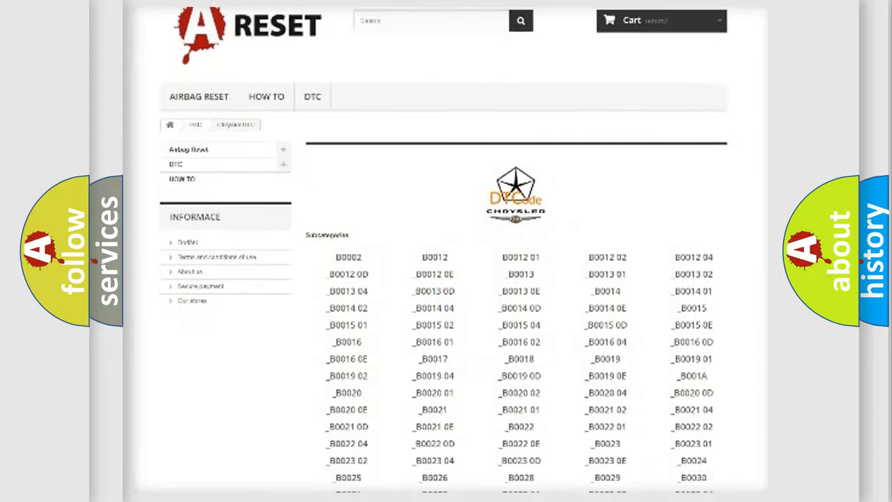
pyautogui.scroll(-3)
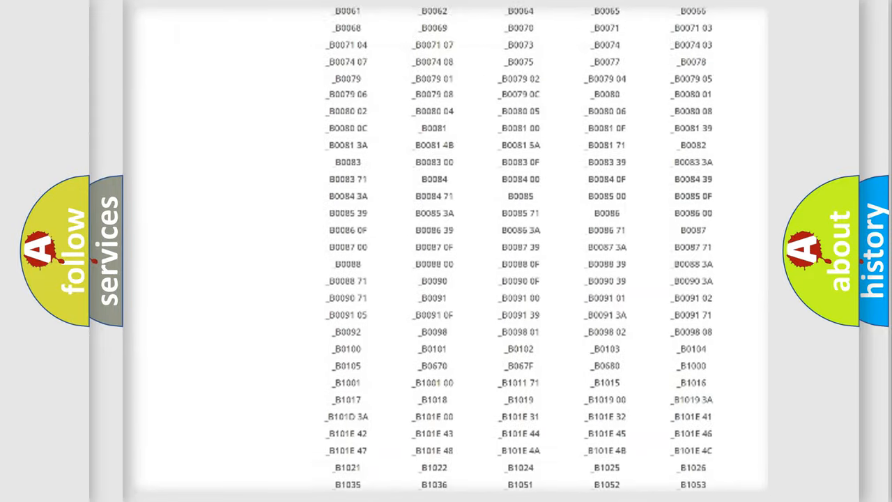